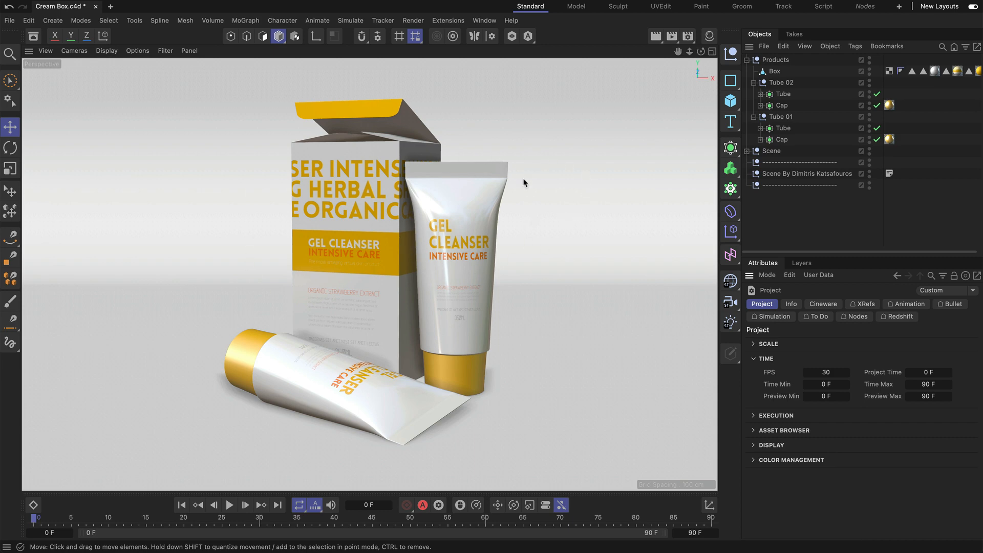
mouse_move(587, 180)
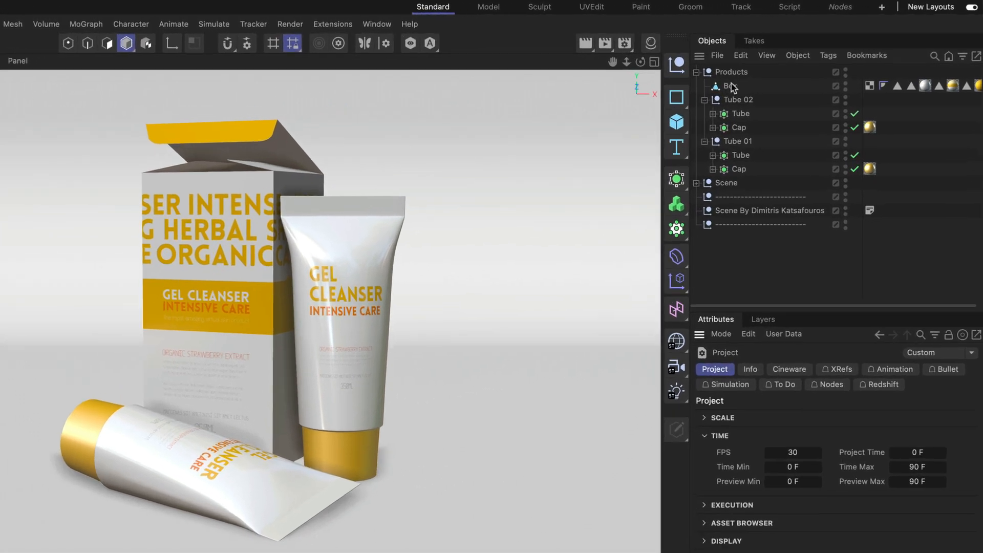
Select the Box and solo it so only the cream box shows in the viewport
click(726, 86)
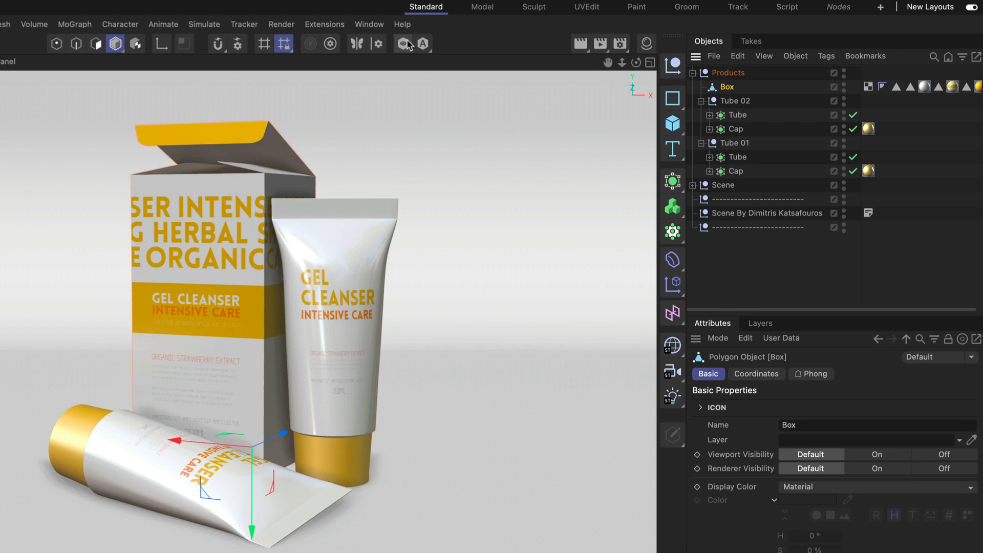
mouse_move(406, 51)
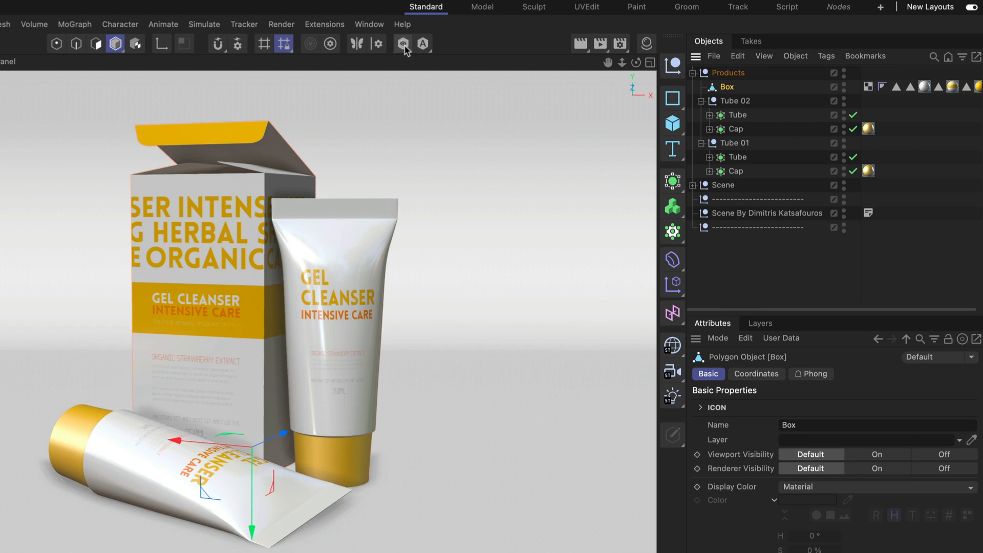
click(402, 44)
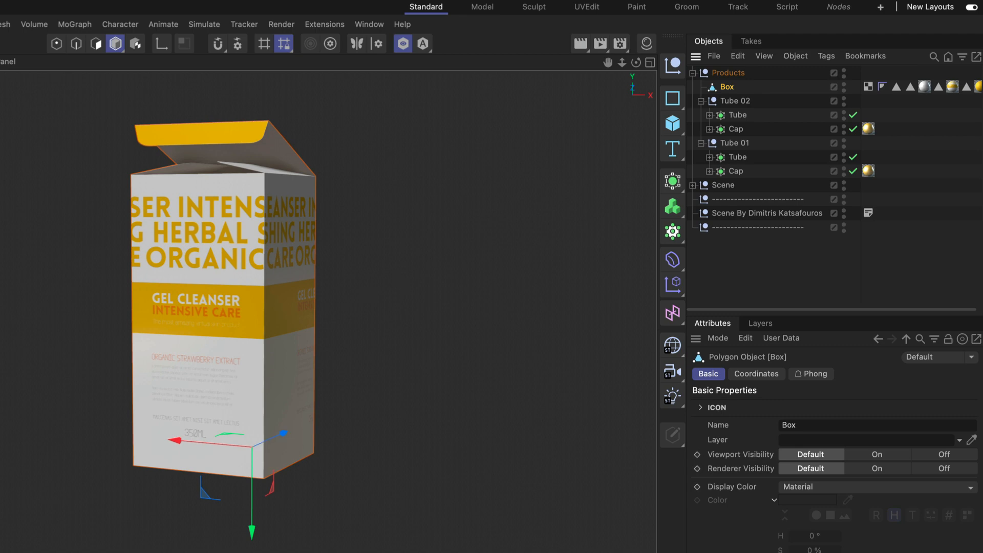
mouse_move(397, 110)
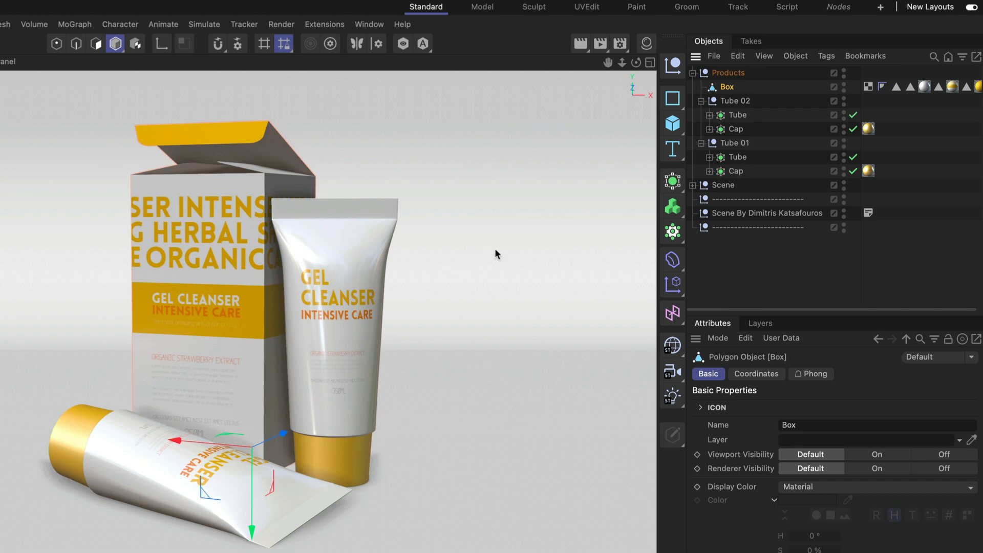
mouse_move(662, 167)
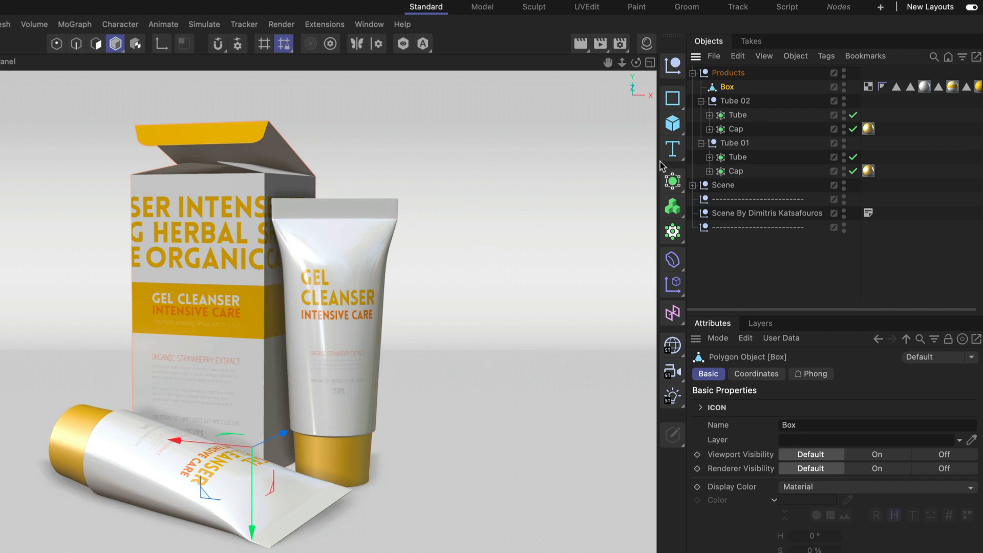
Select the Products null group in the Object Manager
click(727, 72)
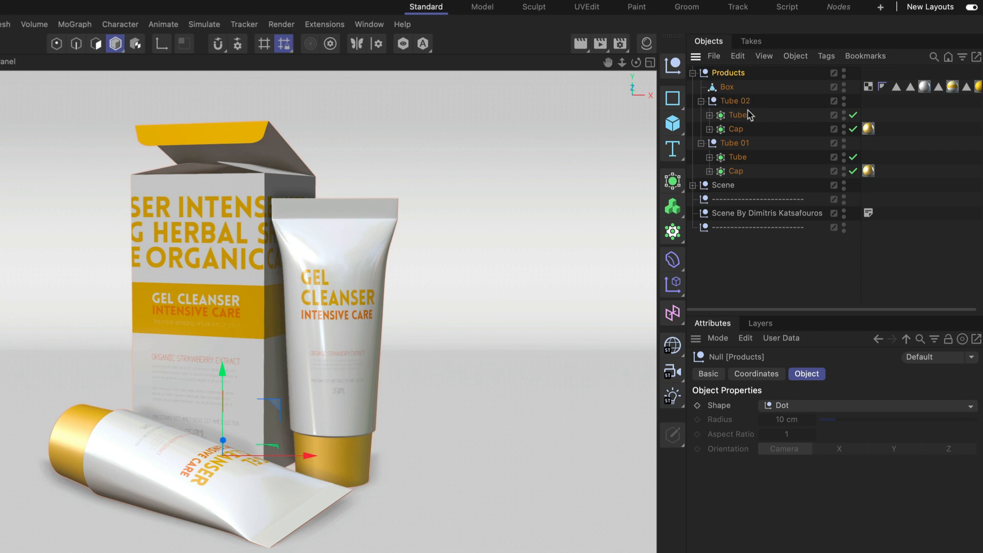
mouse_move(424, 372)
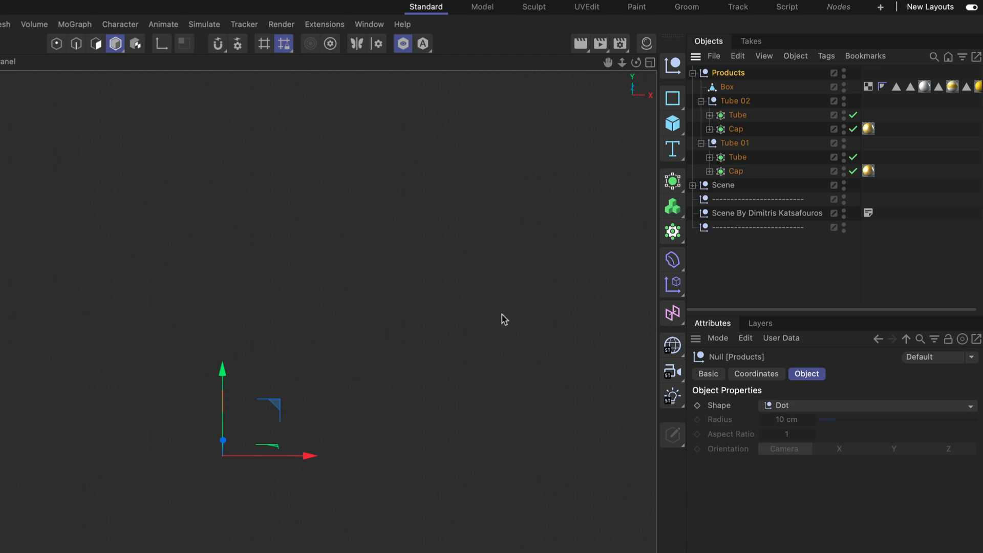
mouse_move(423, 176)
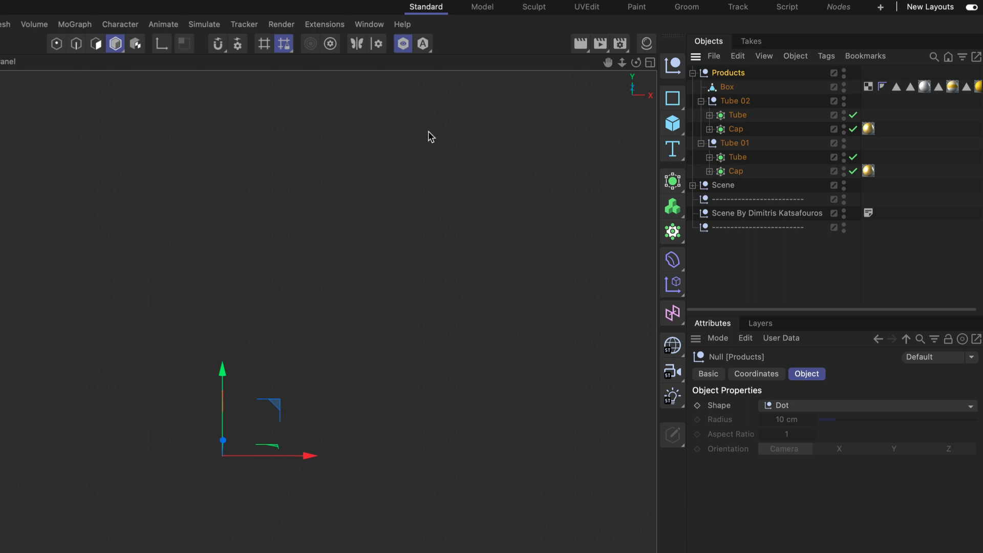
mouse_move(456, 106)
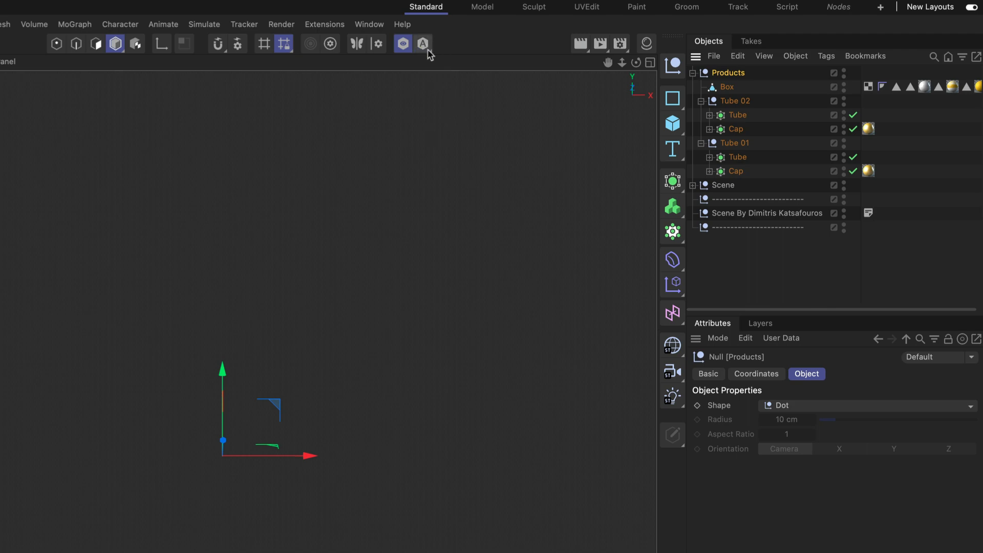
Open the Viewport Solo mode dropdown to pick Viewport Solo Hierarchy
click(423, 44)
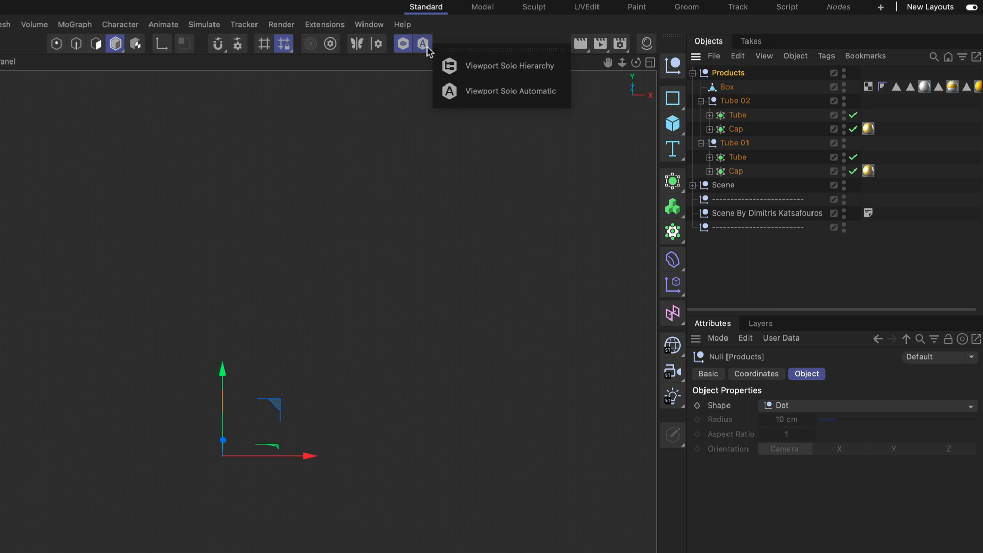
mouse_move(469, 78)
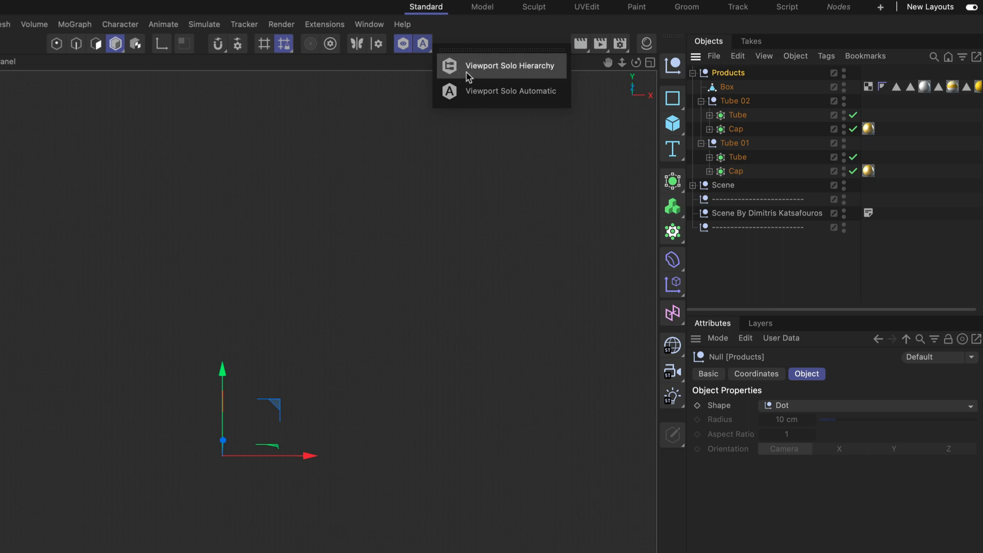
mouse_move(506, 73)
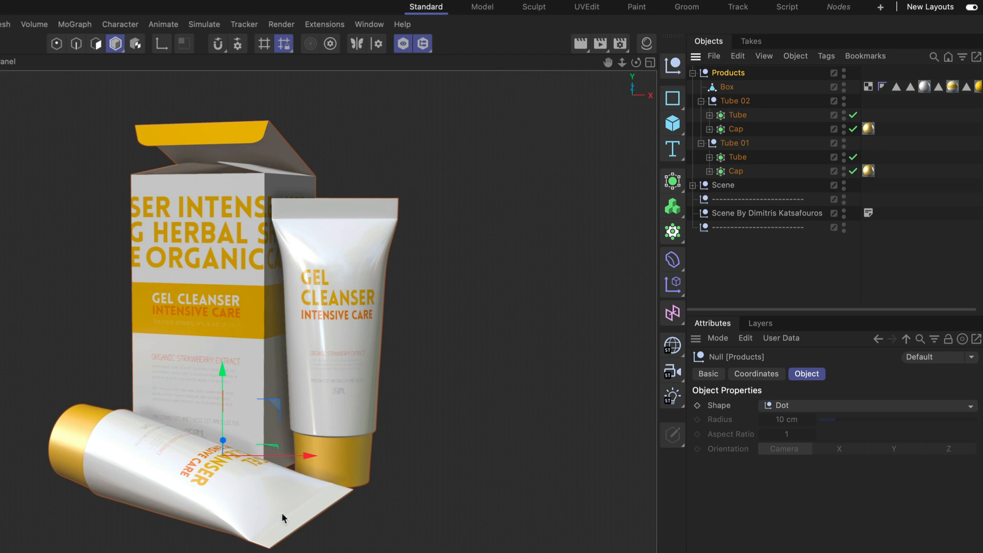
mouse_move(369, 274)
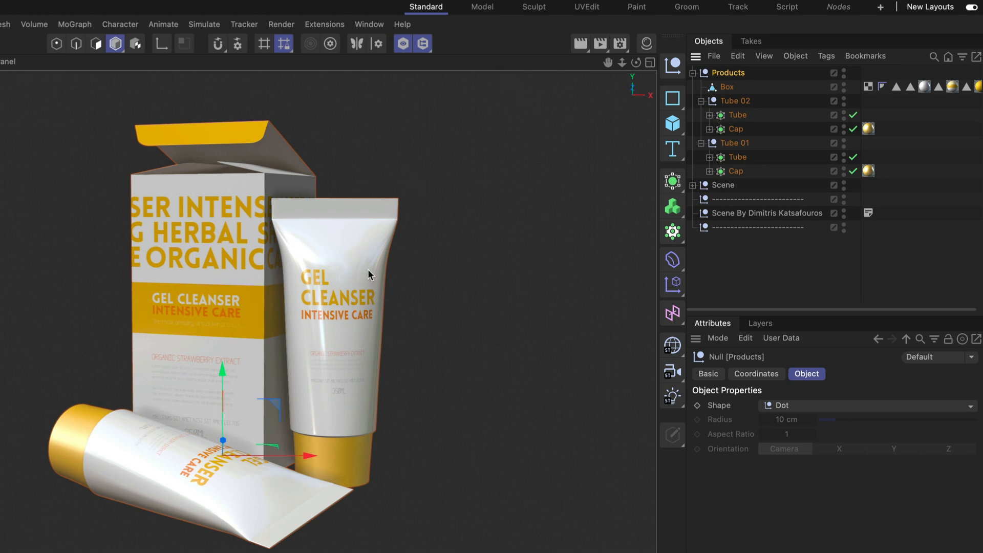
mouse_move(419, 72)
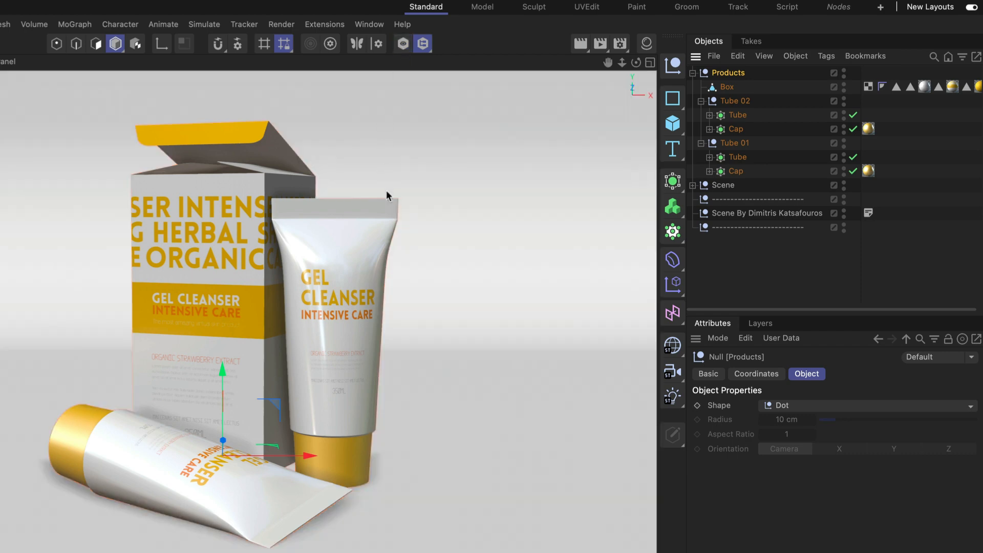
mouse_move(443, 97)
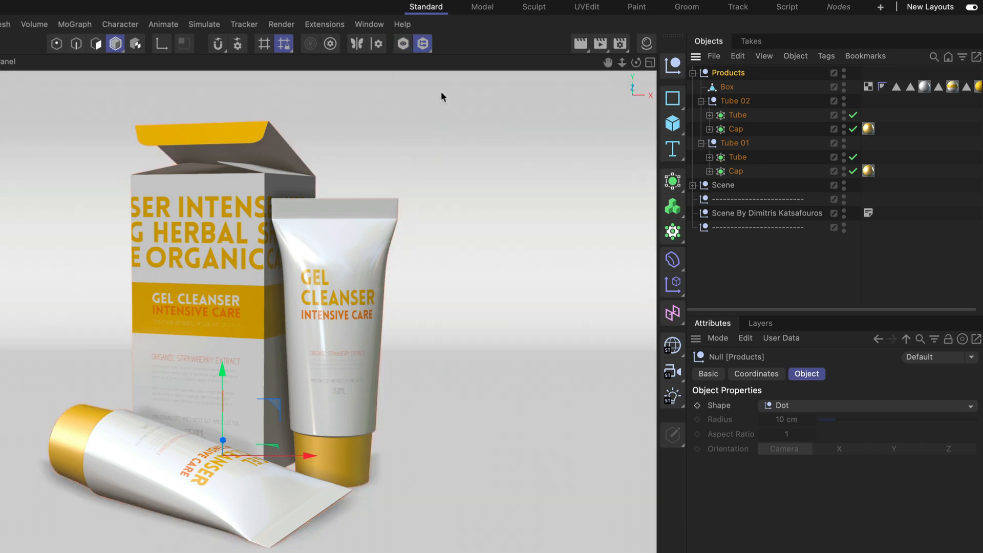
Re-solo the Products group, then solo the Box and finally Tube 02 alone
click(423, 43)
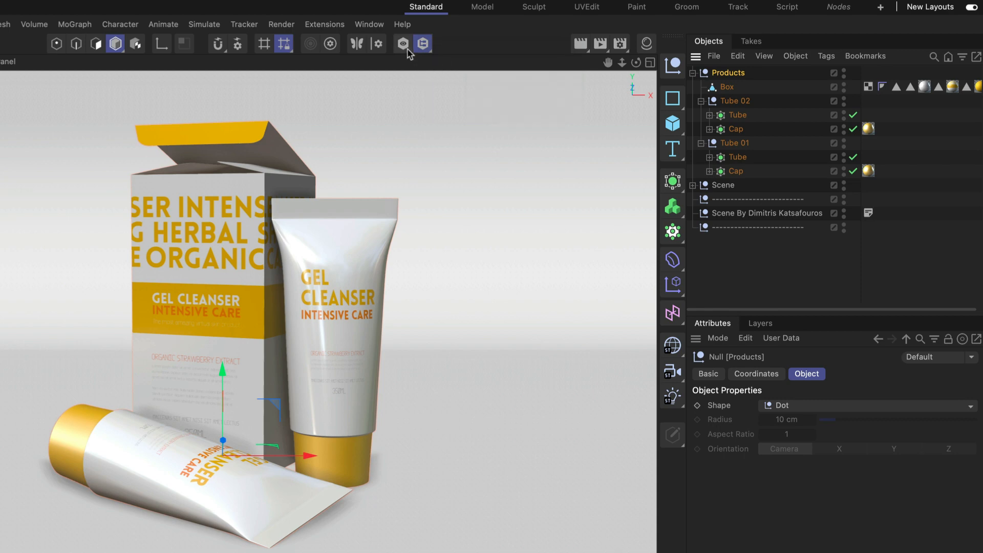
click(403, 44)
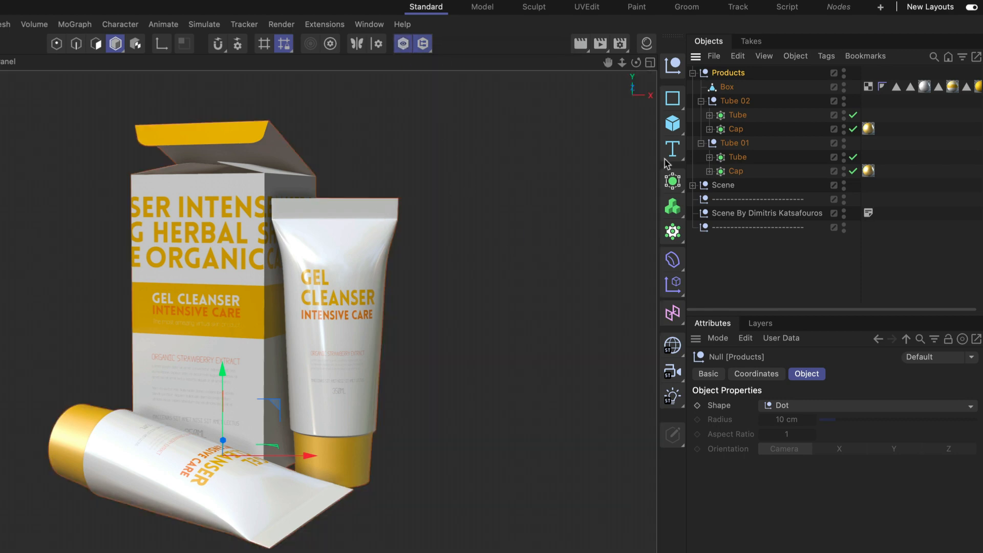
click(726, 86)
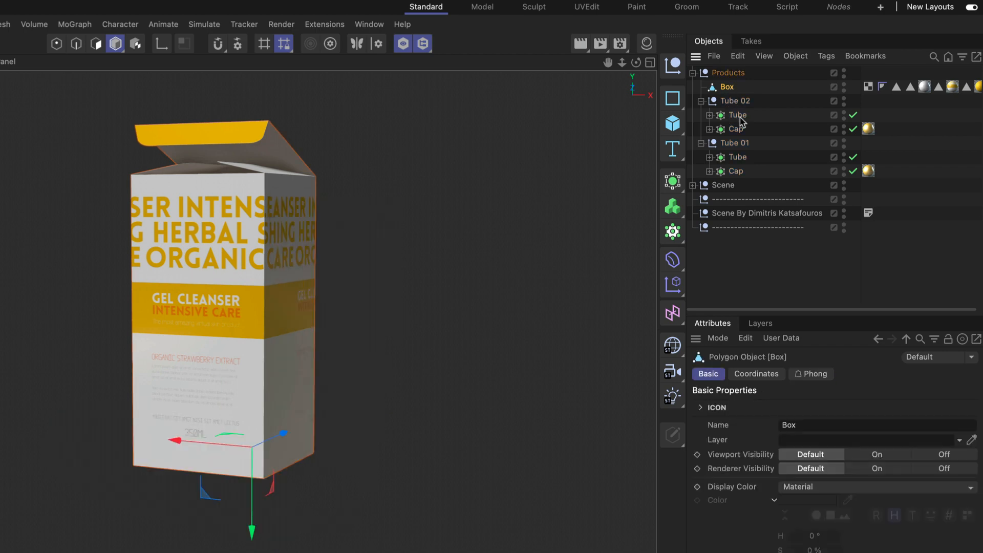
click(735, 100)
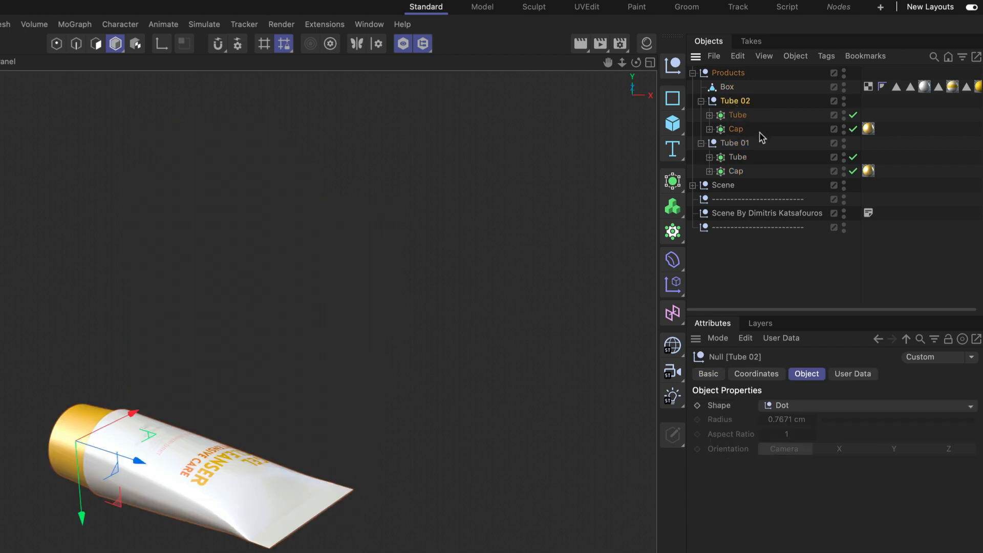